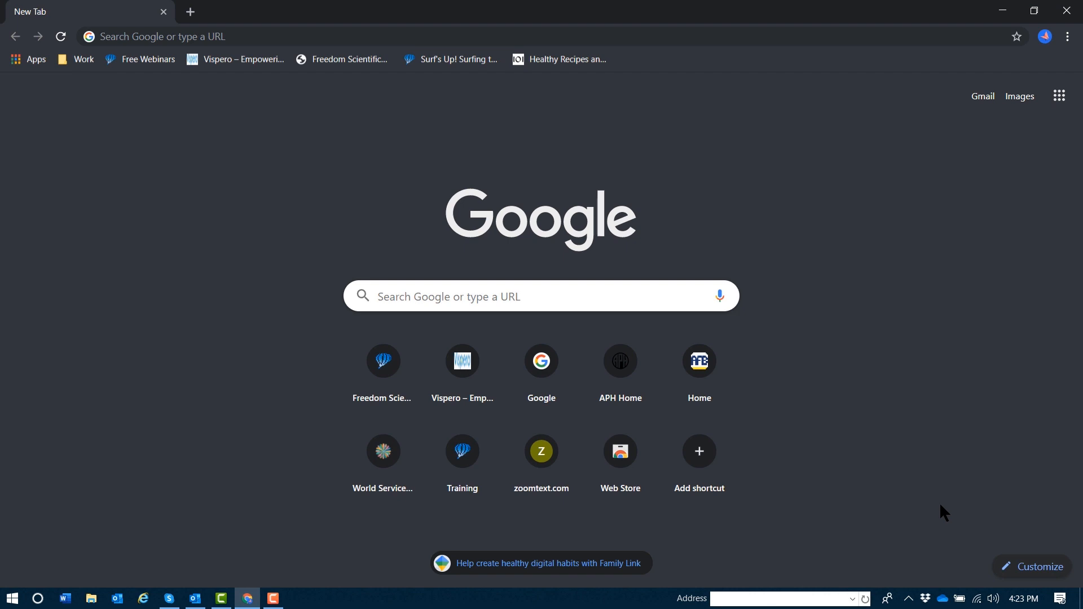
Step: Open the Bookmarks manager with Shift+Ctrl+O to list the bookmarks bar contents
key(shift+ctrl+o)
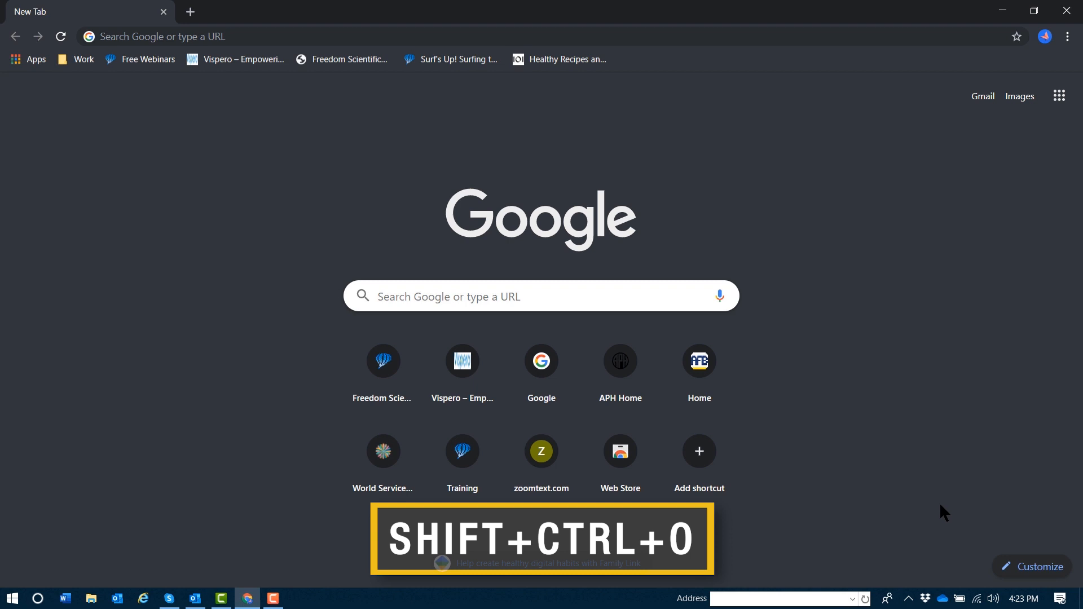
key(ctrl+shift+o)
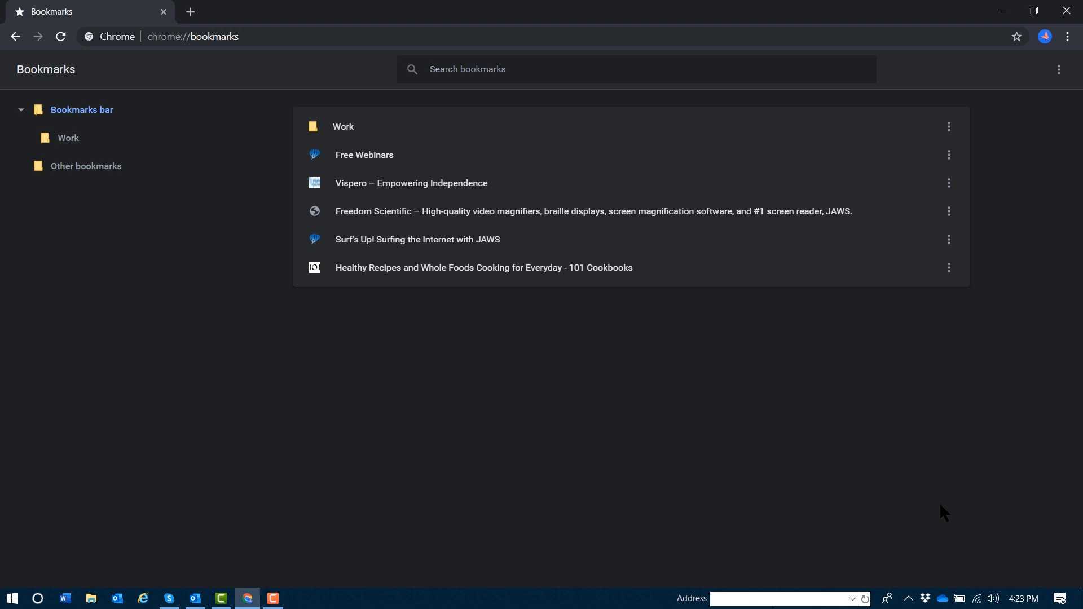
mouse_move(1058, 69)
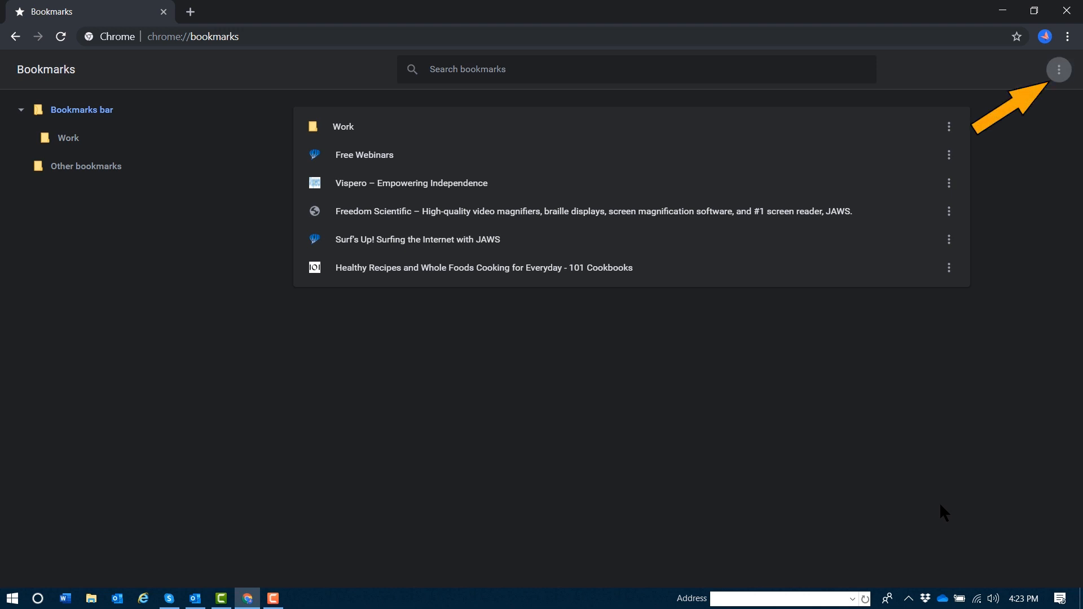
Step: Show the Organize menu options, then move focus toward the bookmarks list
click(1059, 70)
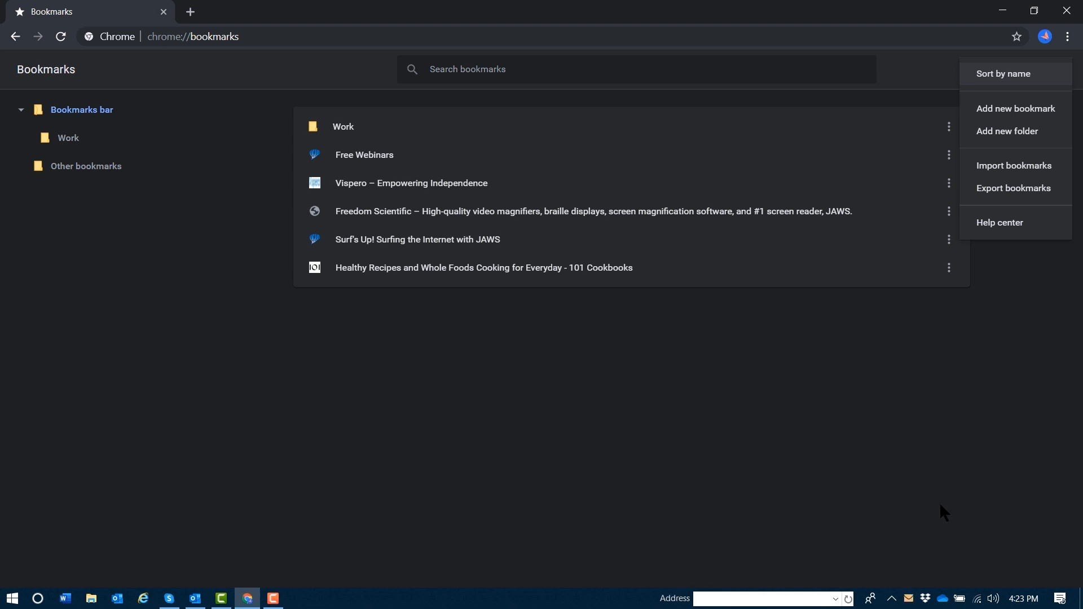
key(Tab)
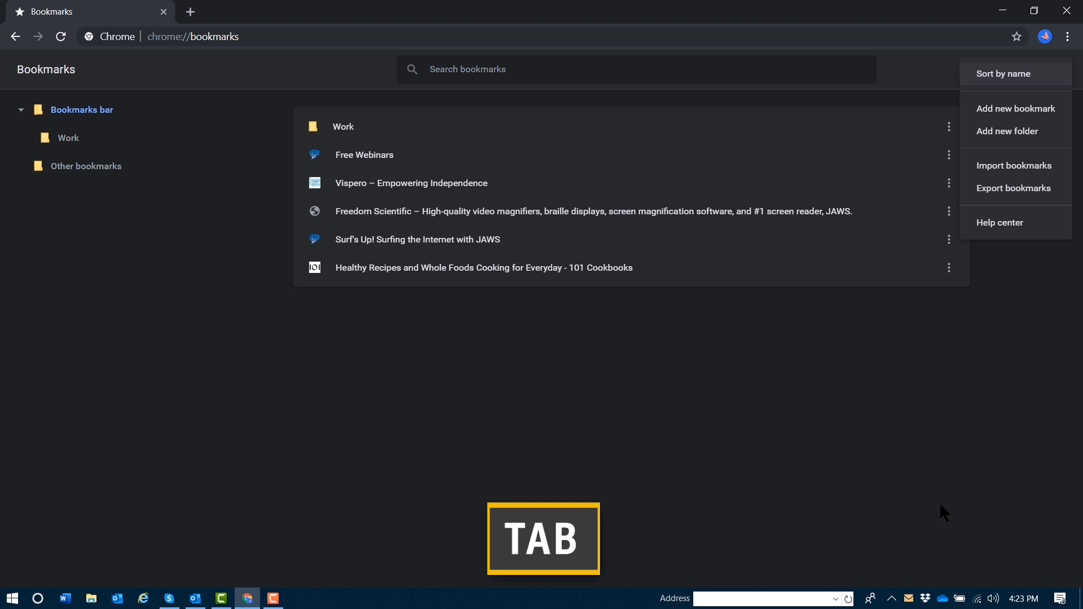
key(Tab)
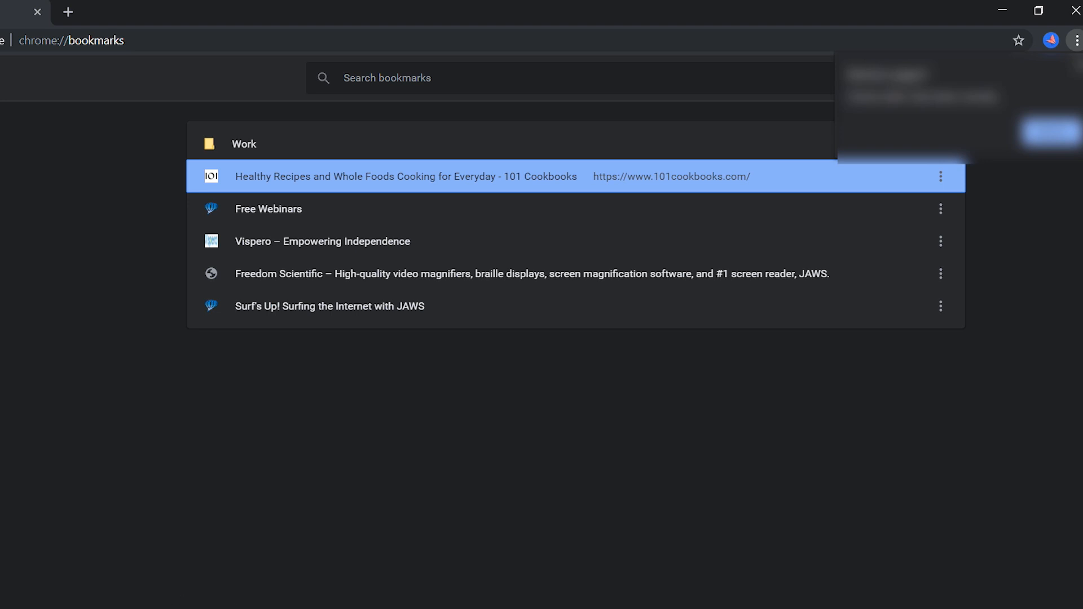
Step: Cut Healthy Recipes and paste it after Surf's Up at the bottom of the list
key(ctrl+x)
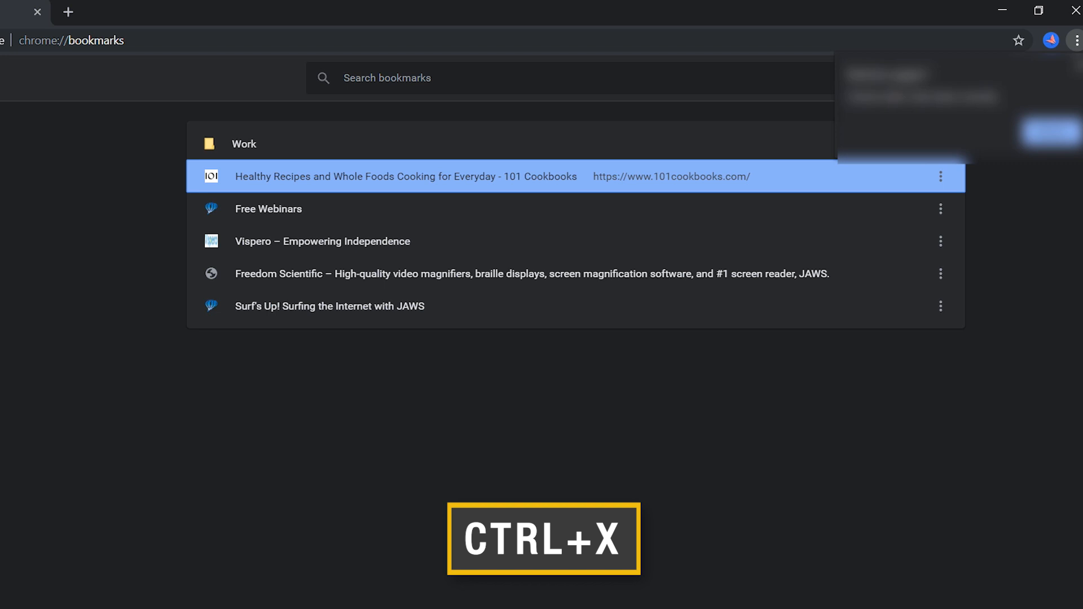
key(ctrl+x)
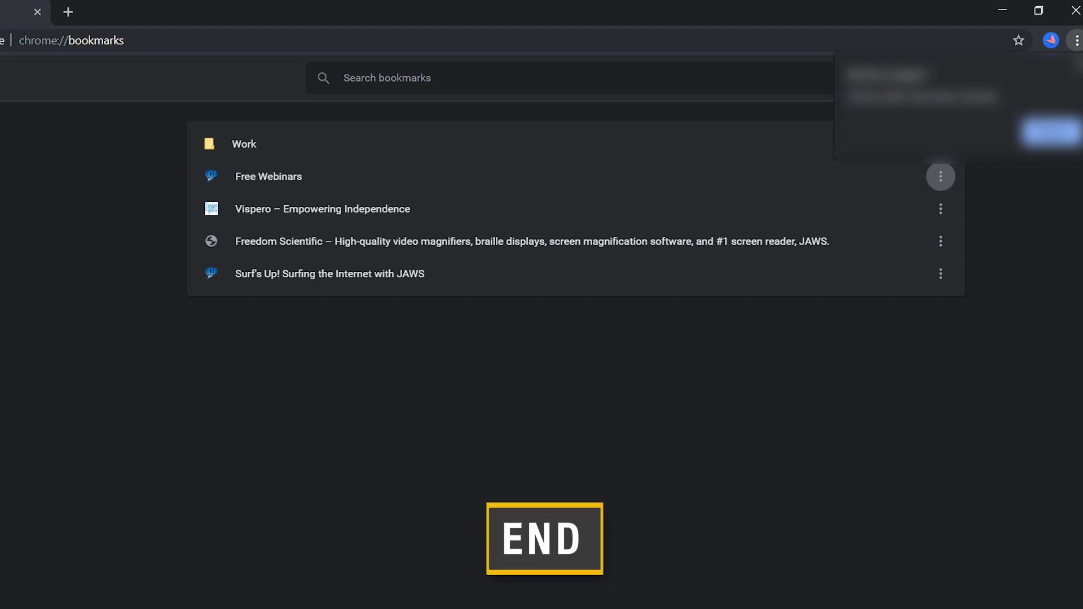
click(330, 274)
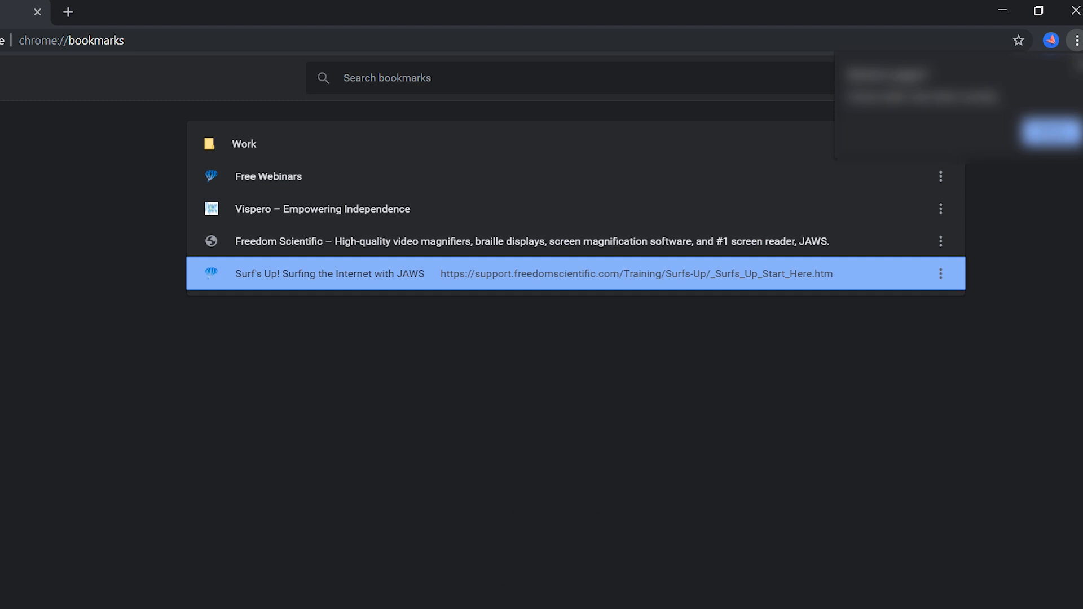
key(ctrl+v)
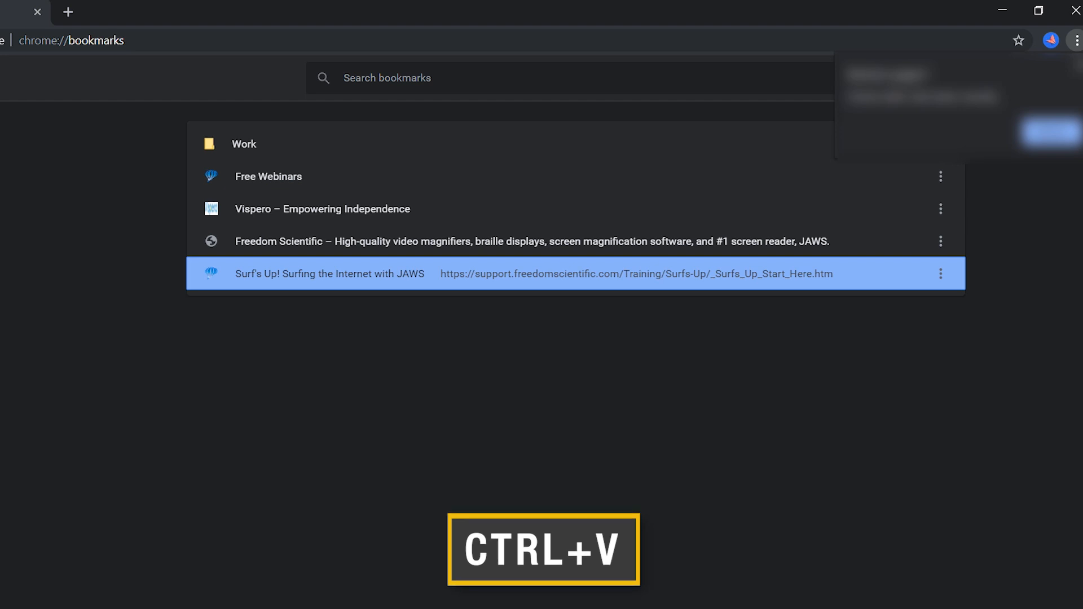
key(ctrl+v)
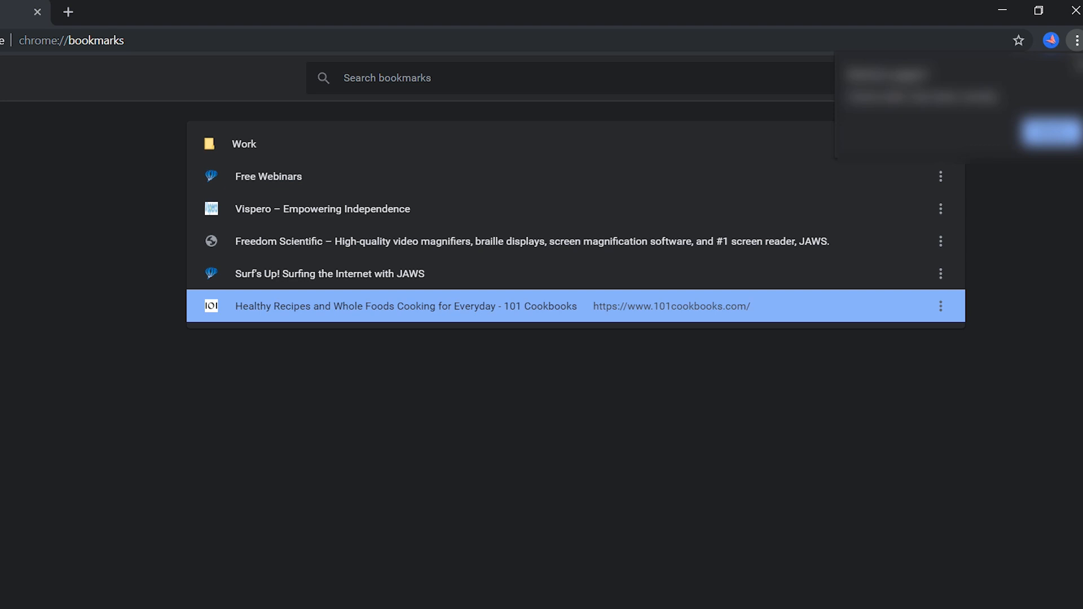
mouse_move(362, 276)
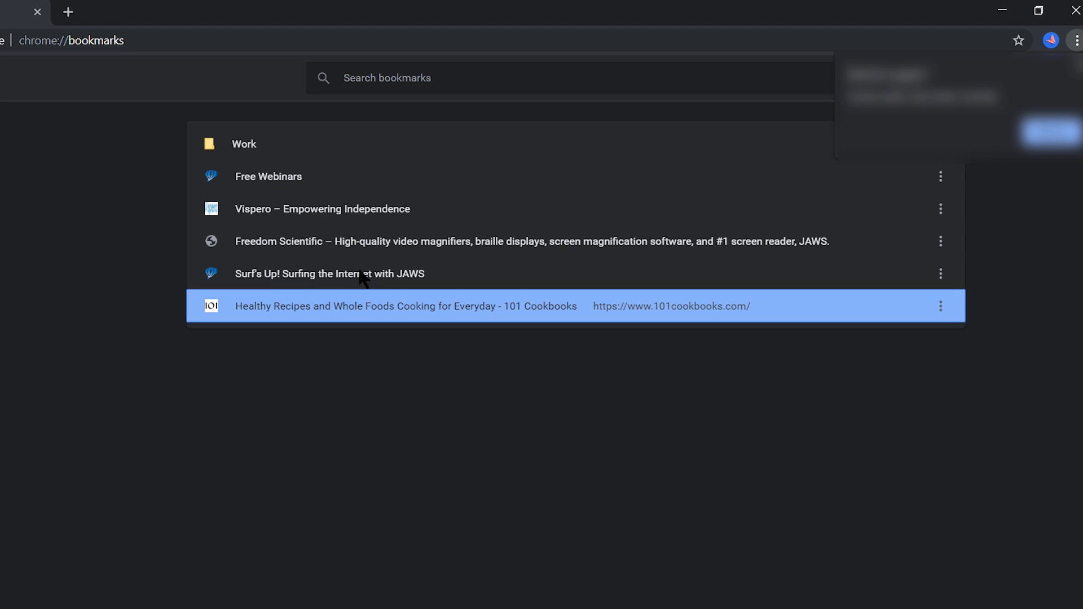